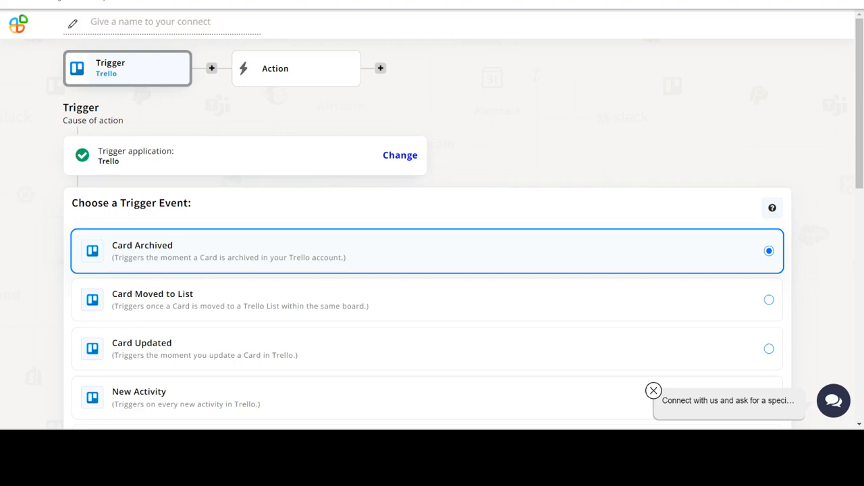
Select New List as the Trello trigger event in place of Card Archived
scroll("down", 3)
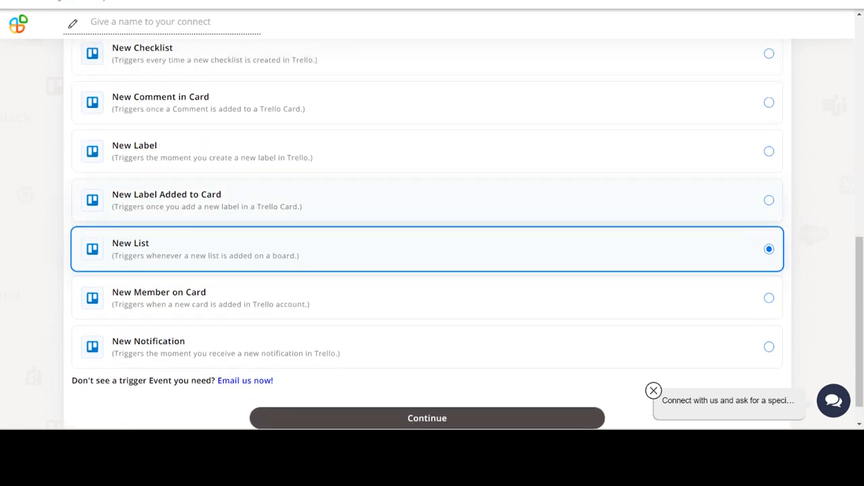
left_click(426, 419)
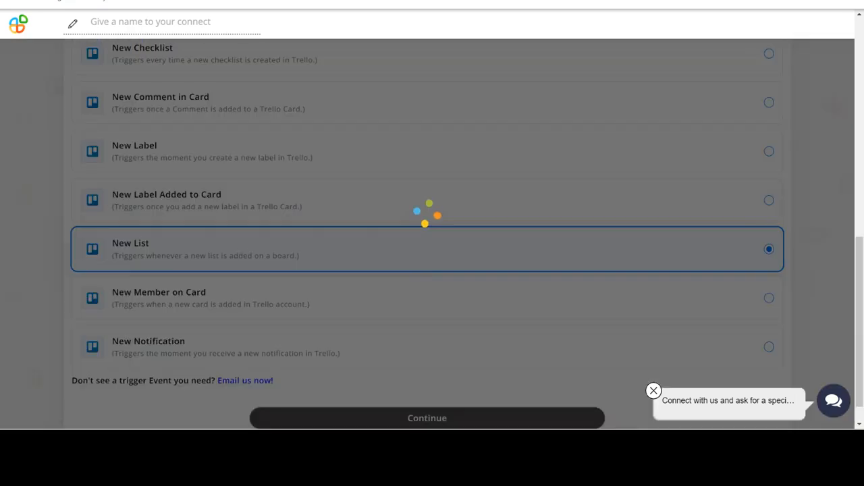
Keep the listed Trello account for the New List trigger and continue
left_click(427, 418)
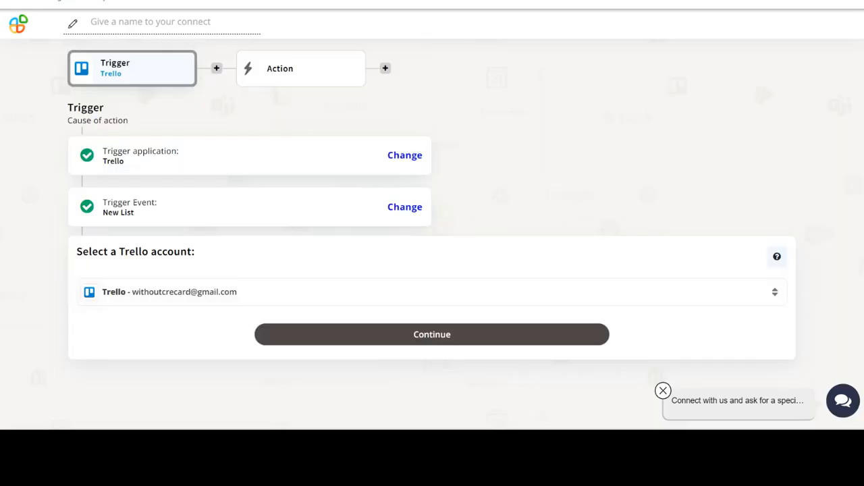
left_click(432, 335)
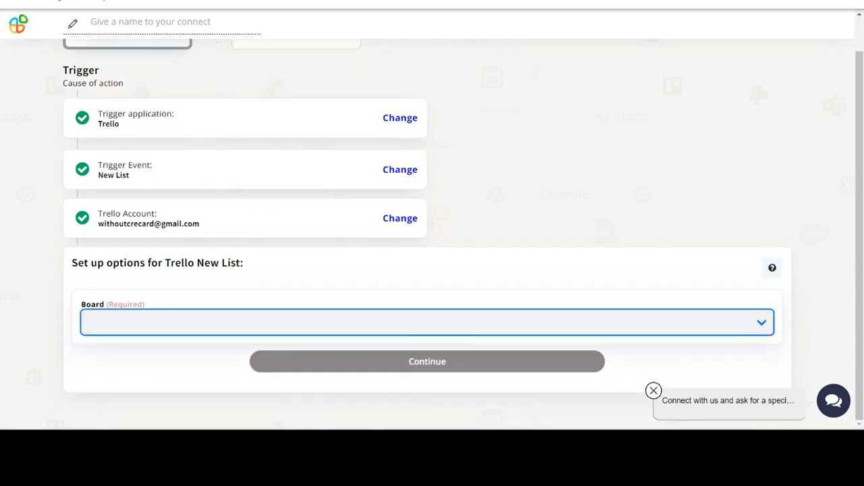
Make test_board the board the New List trigger watches and finish the trigger
left_click(427, 325)
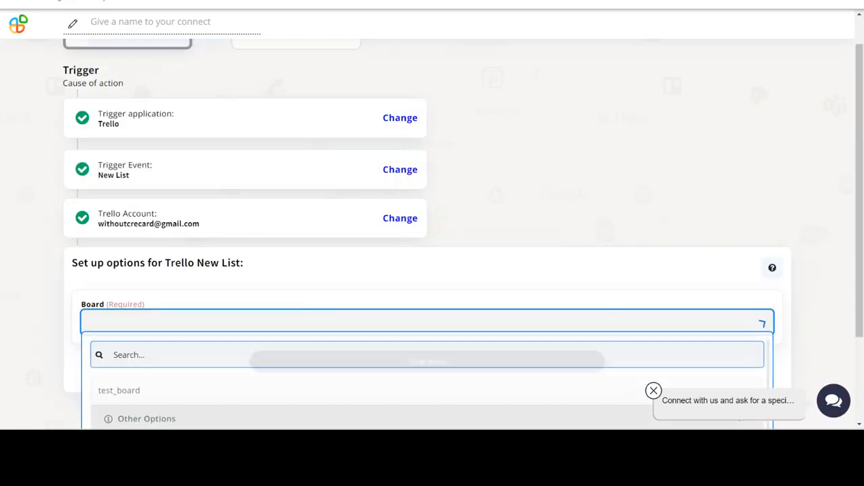
left_click(119, 390)
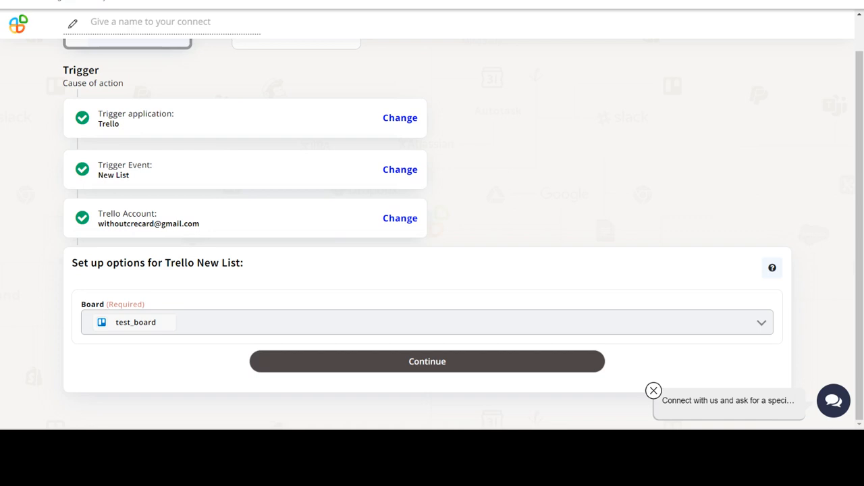
left_click(427, 361)
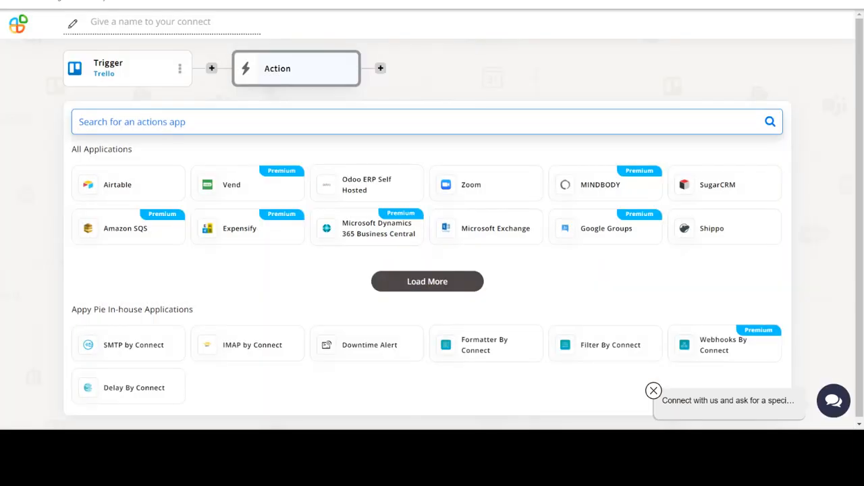
Search for and choose MINDBODY as the action app, bringing up its action events
type("MINDBODY")
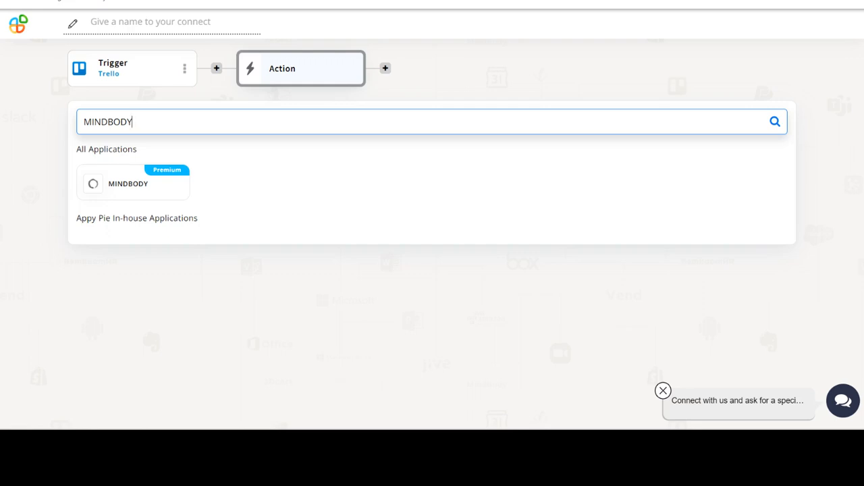
left_click(133, 184)
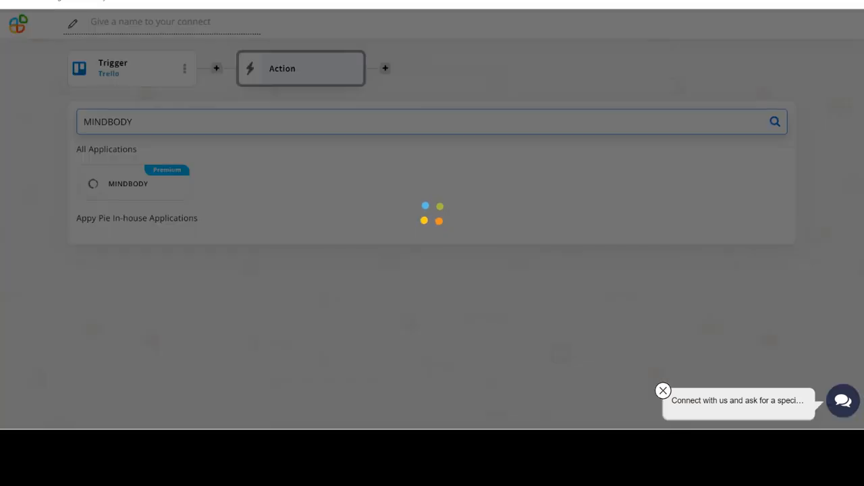
left_click(127, 183)
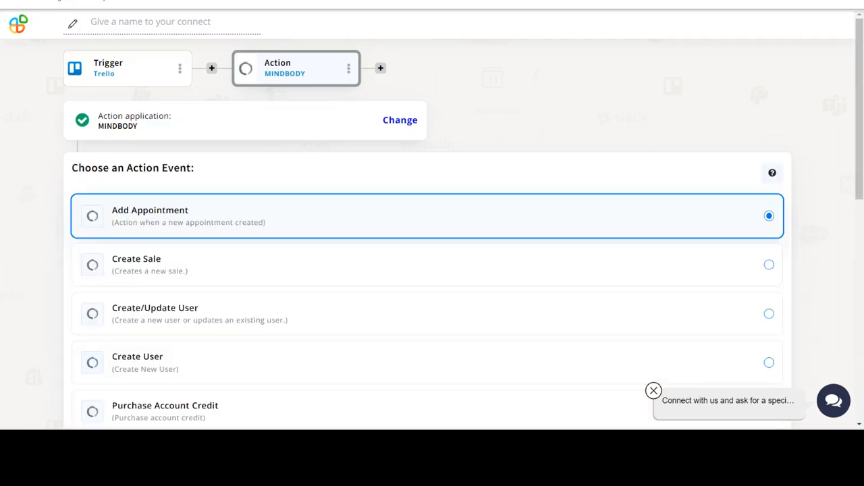